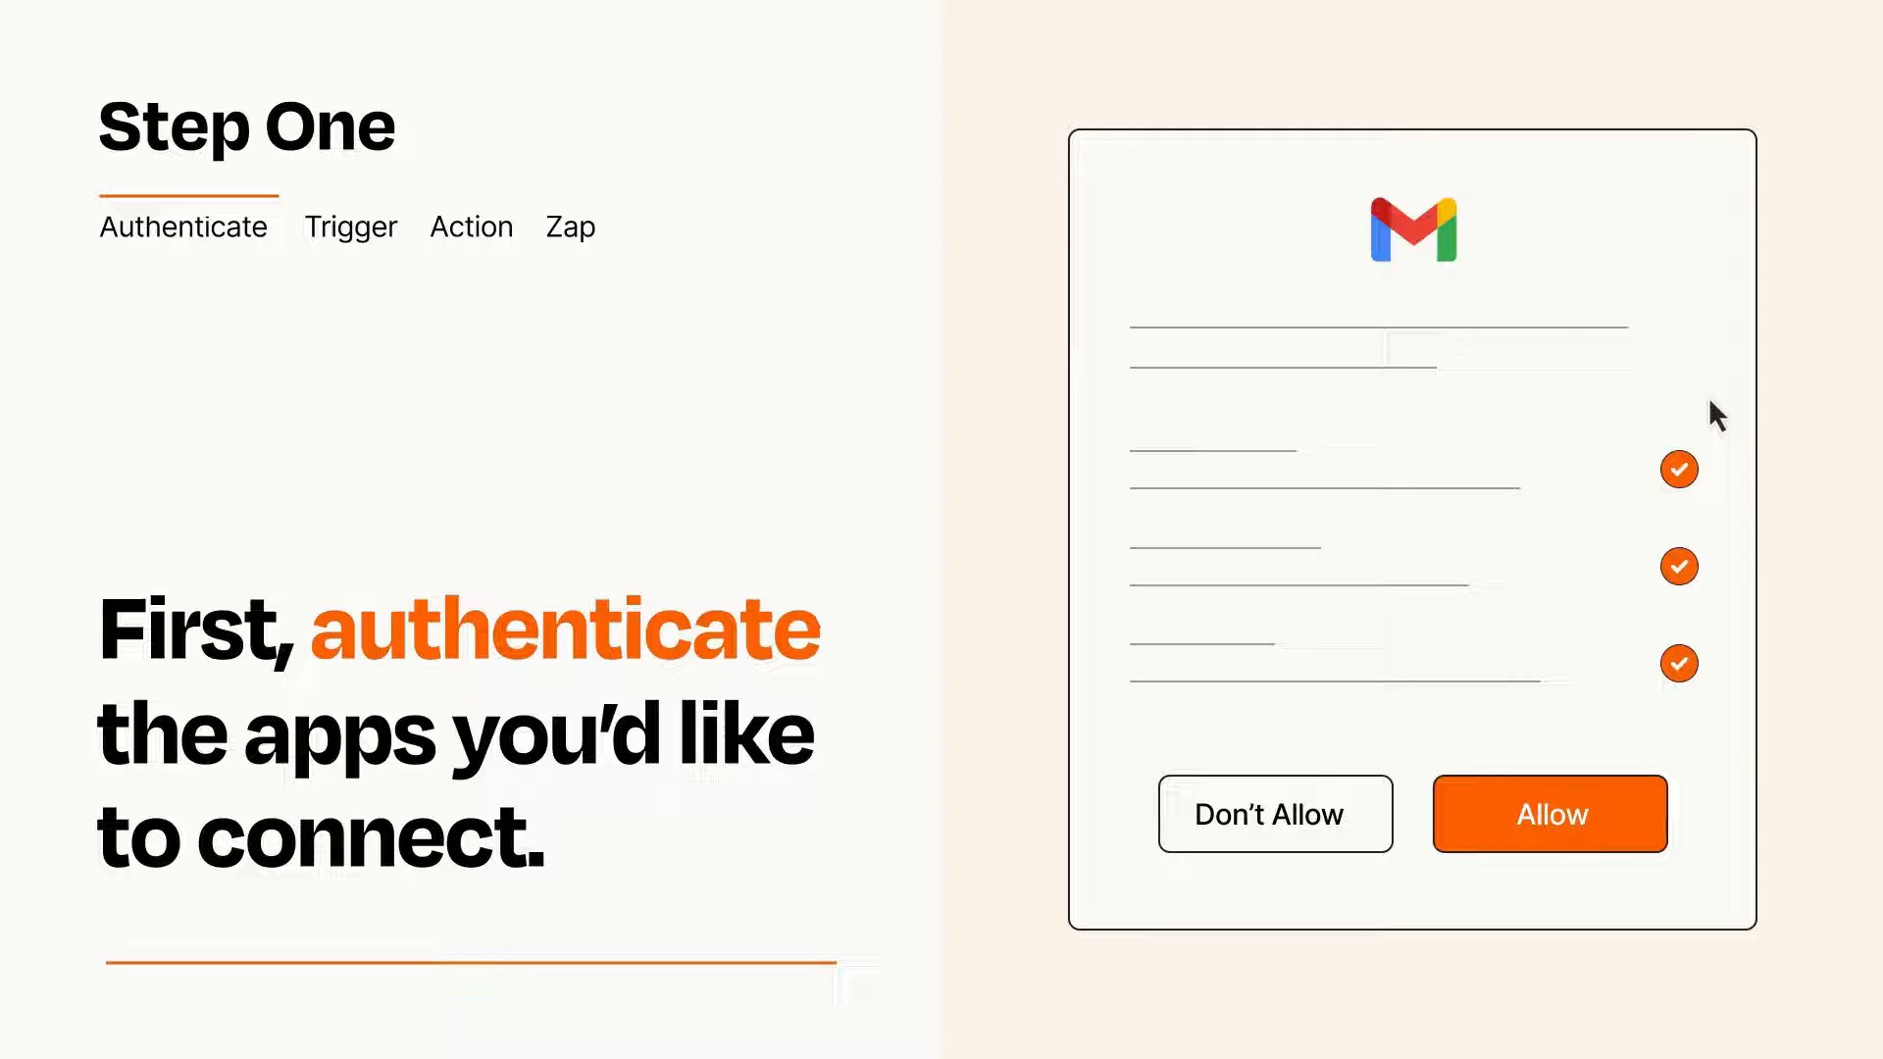
pyautogui.moveTo(1657, 879)
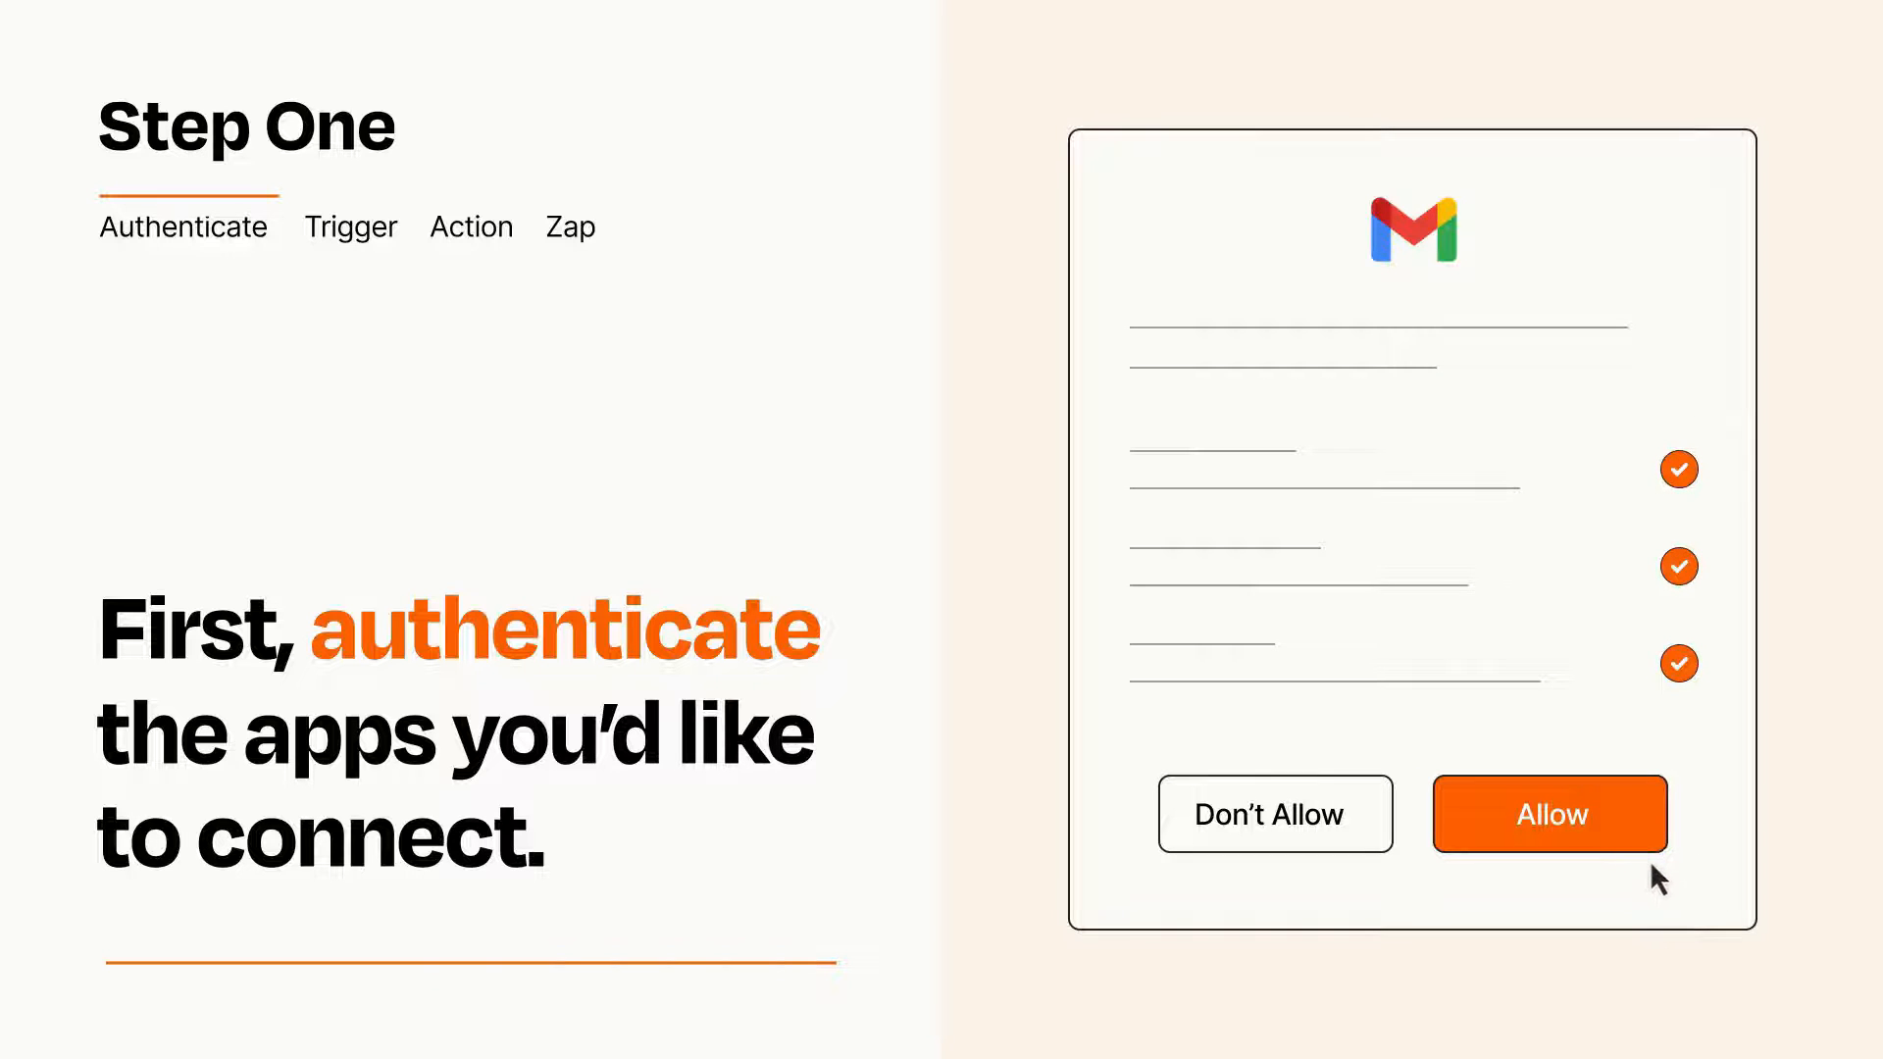
# Allow Zapier access to the Gmail account
pyautogui.click(1548, 814)
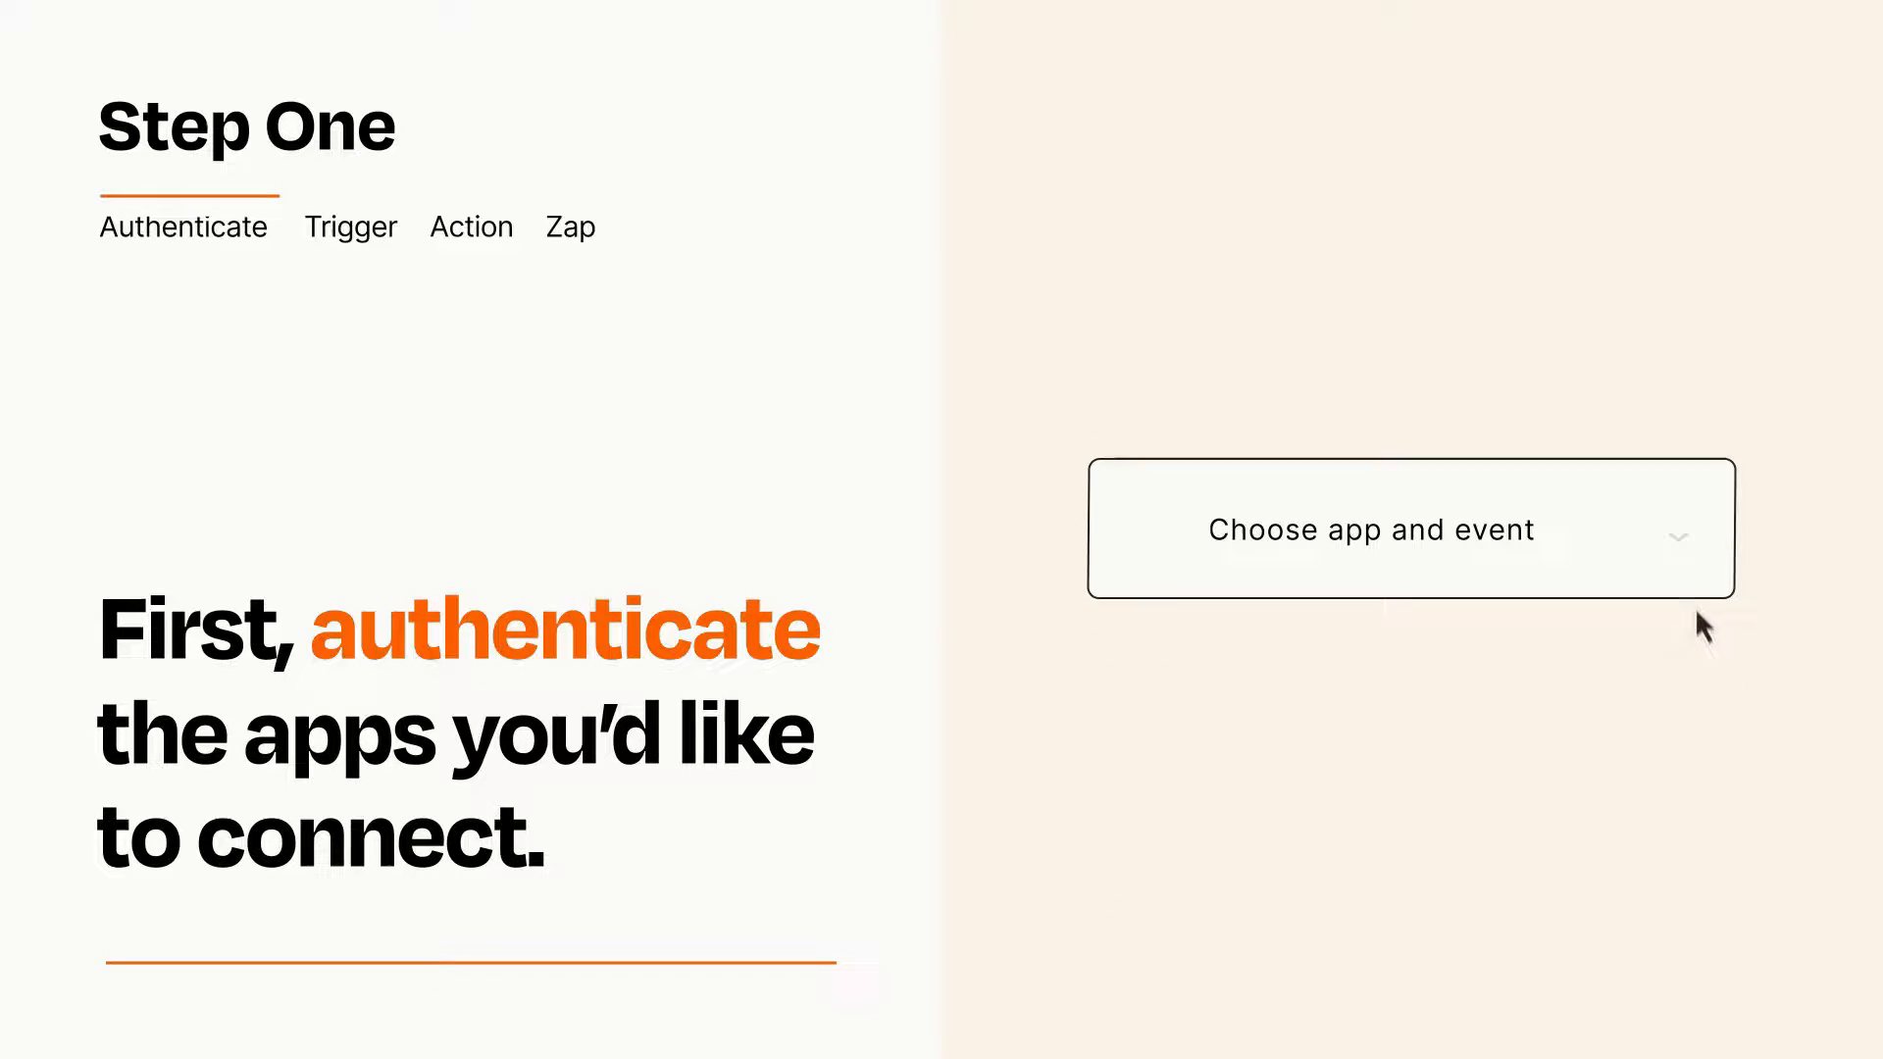
# Choose Catch Hook as the Zap's trigger event and confirm it
pyautogui.click(1411, 529)
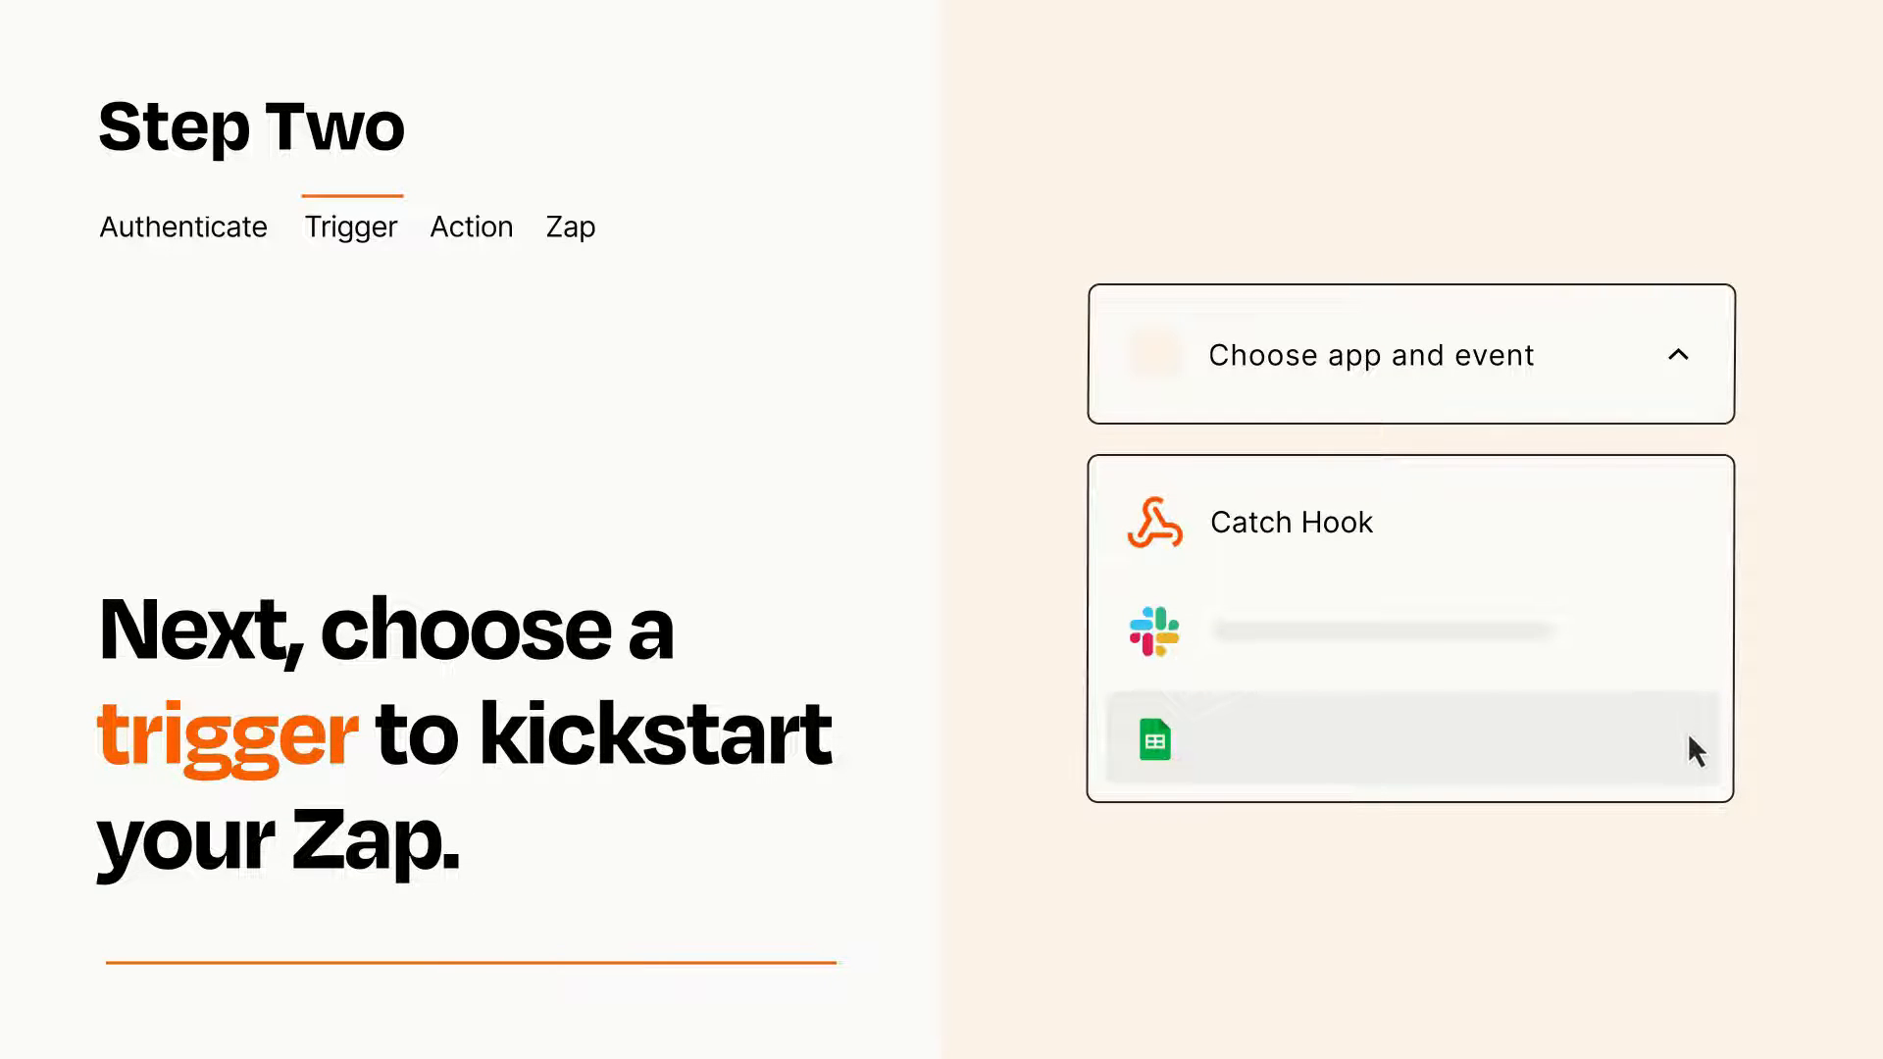
pyautogui.moveTo(1693, 537)
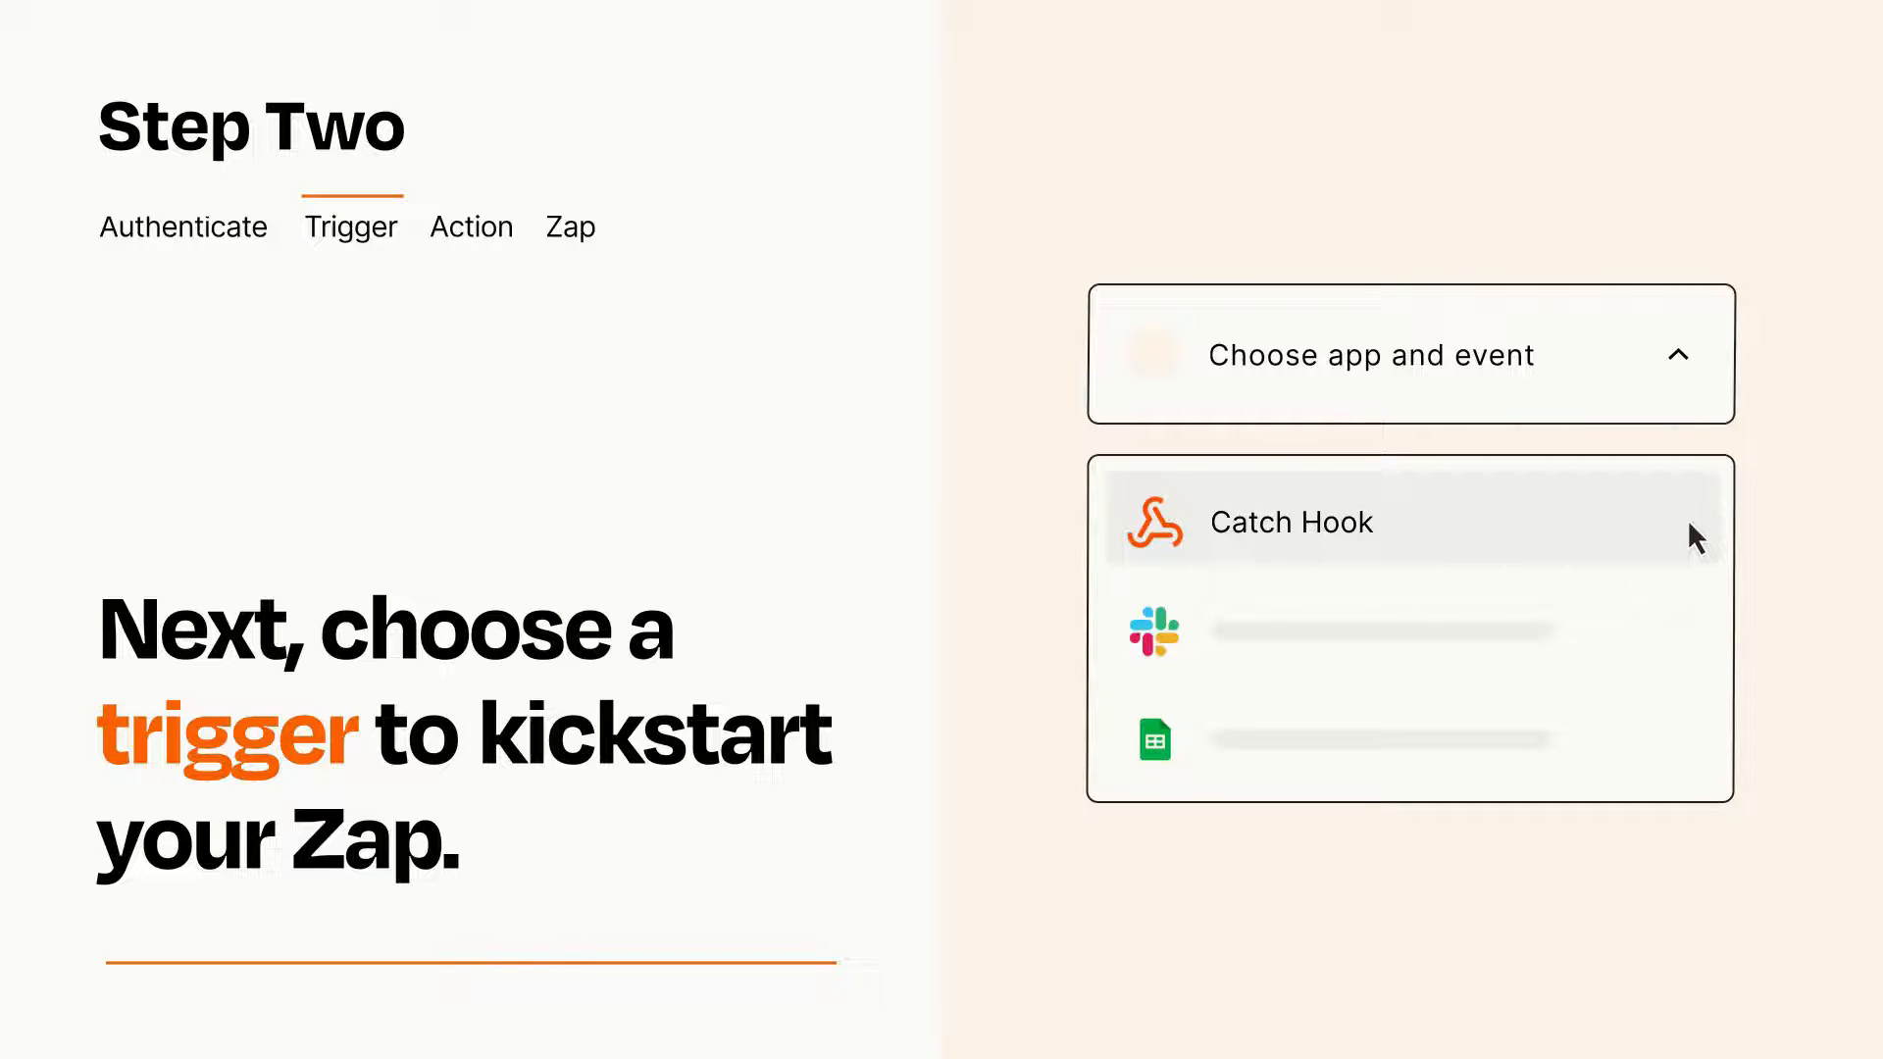
pyautogui.moveTo(1694, 546)
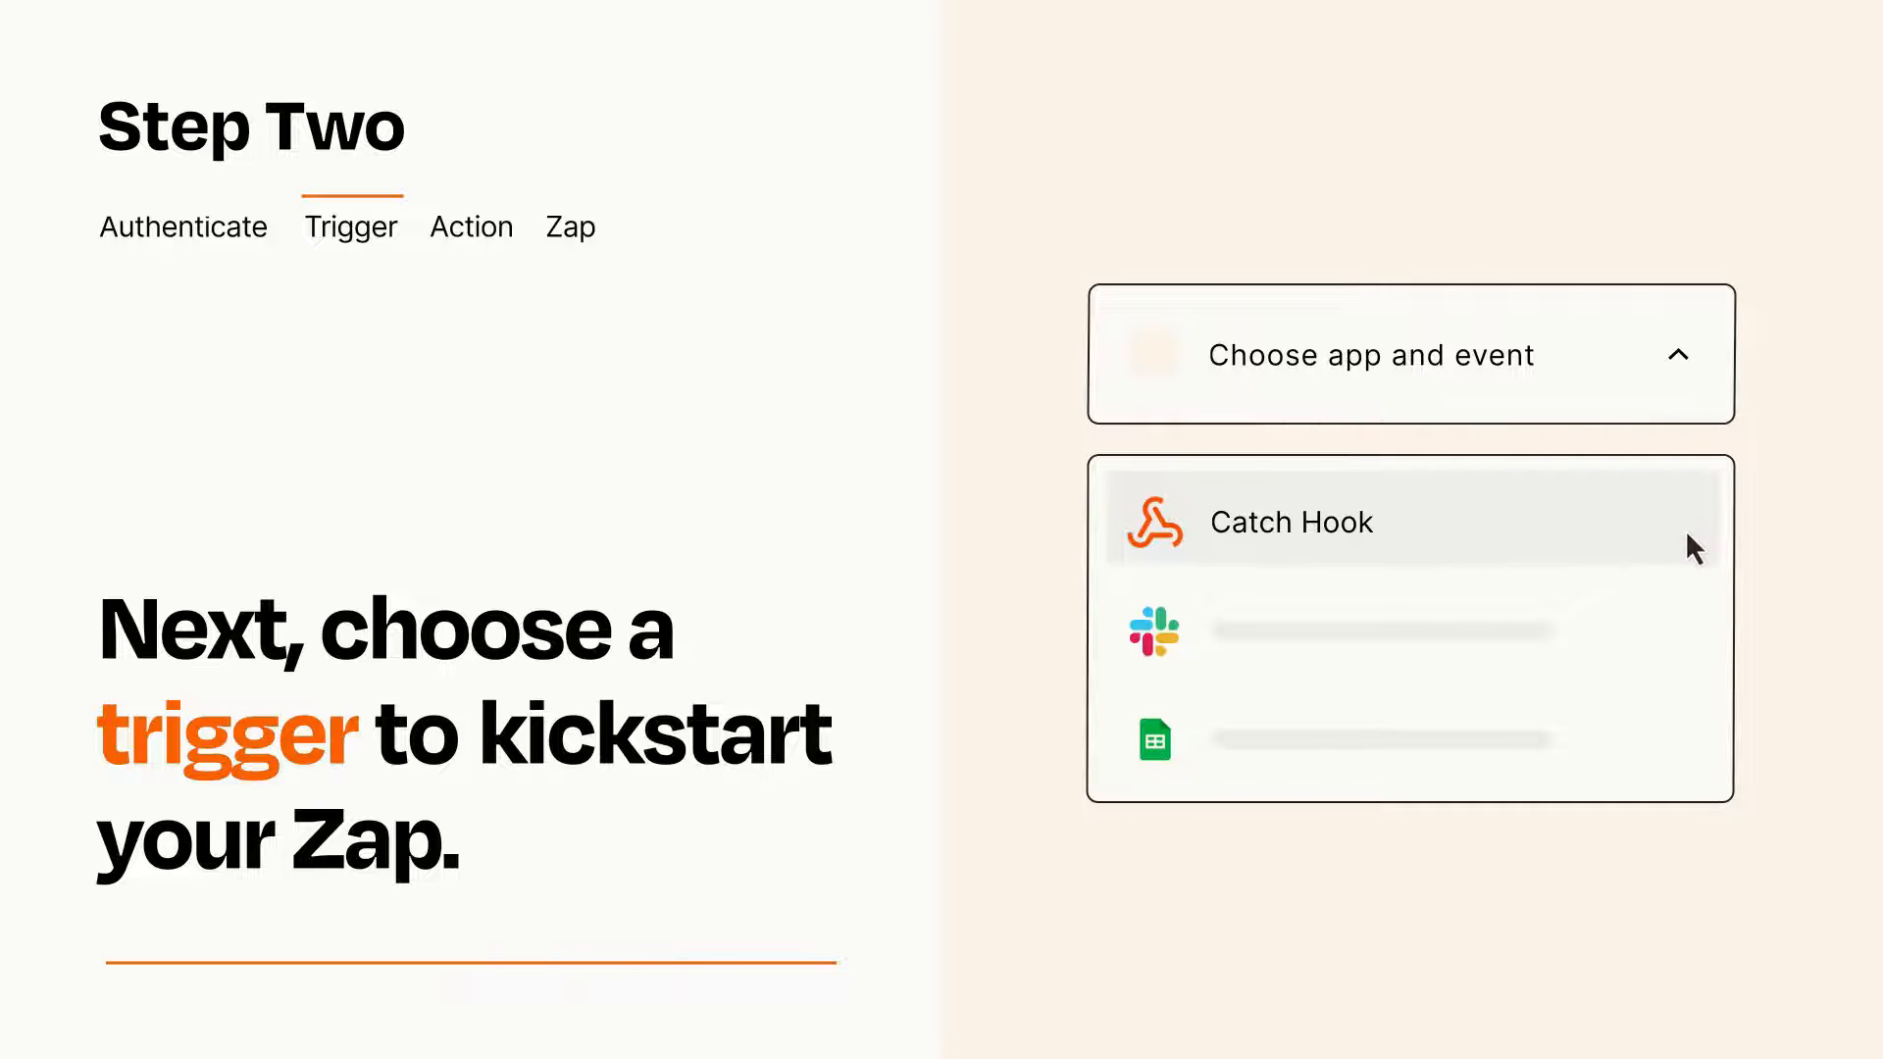
pyautogui.click(1290, 521)
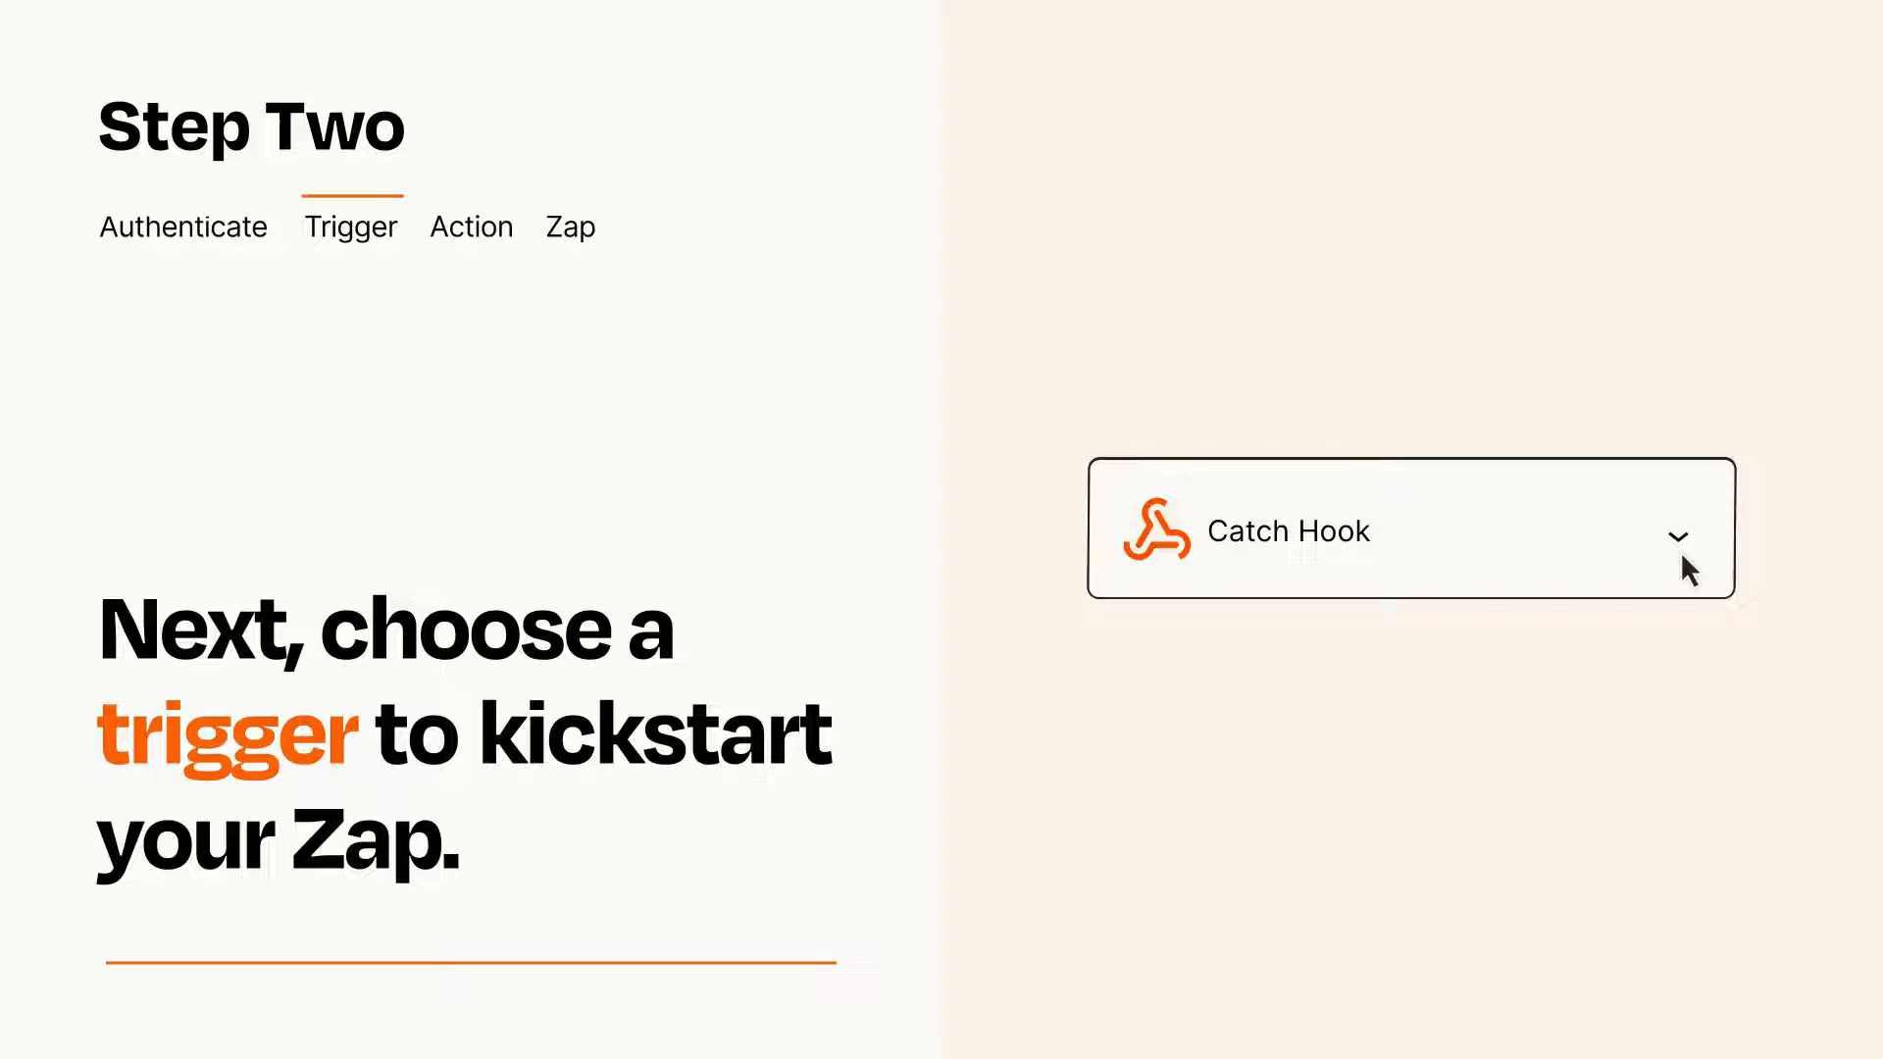
pyautogui.moveTo(1711, 555)
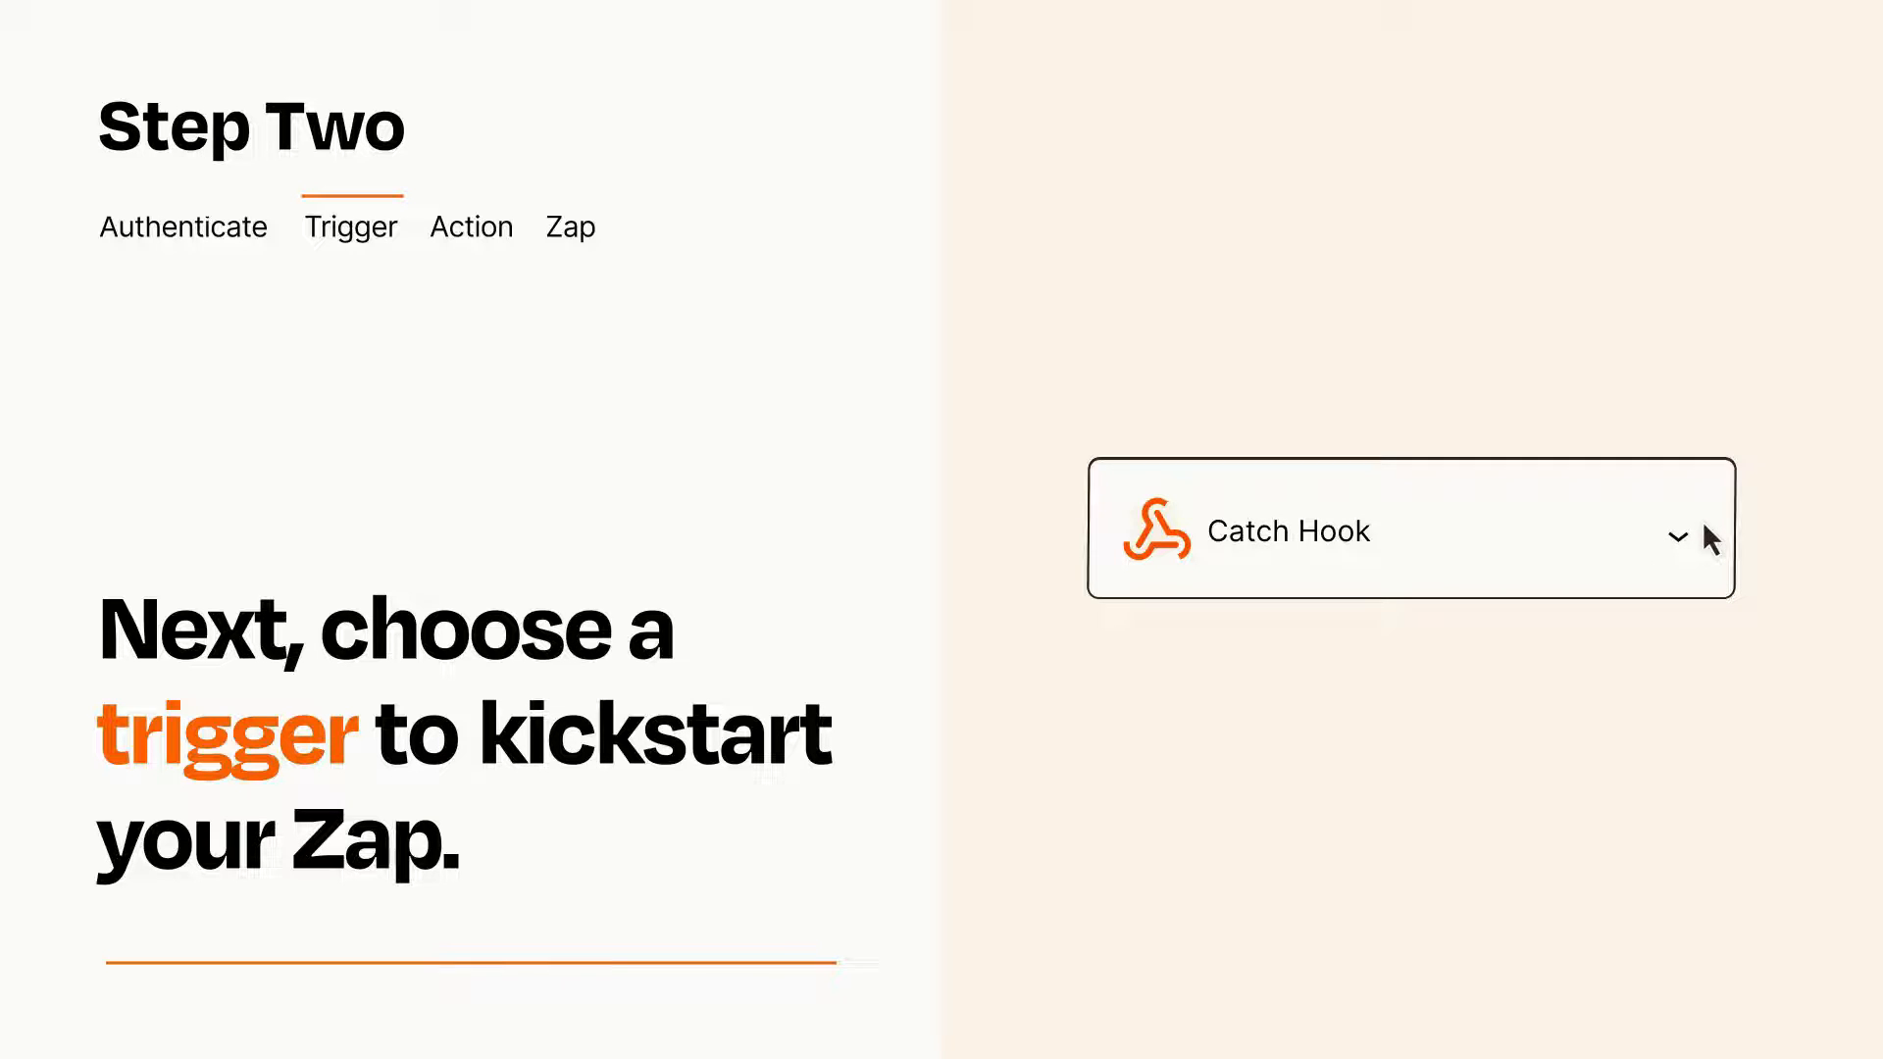
pyautogui.click(471, 226)
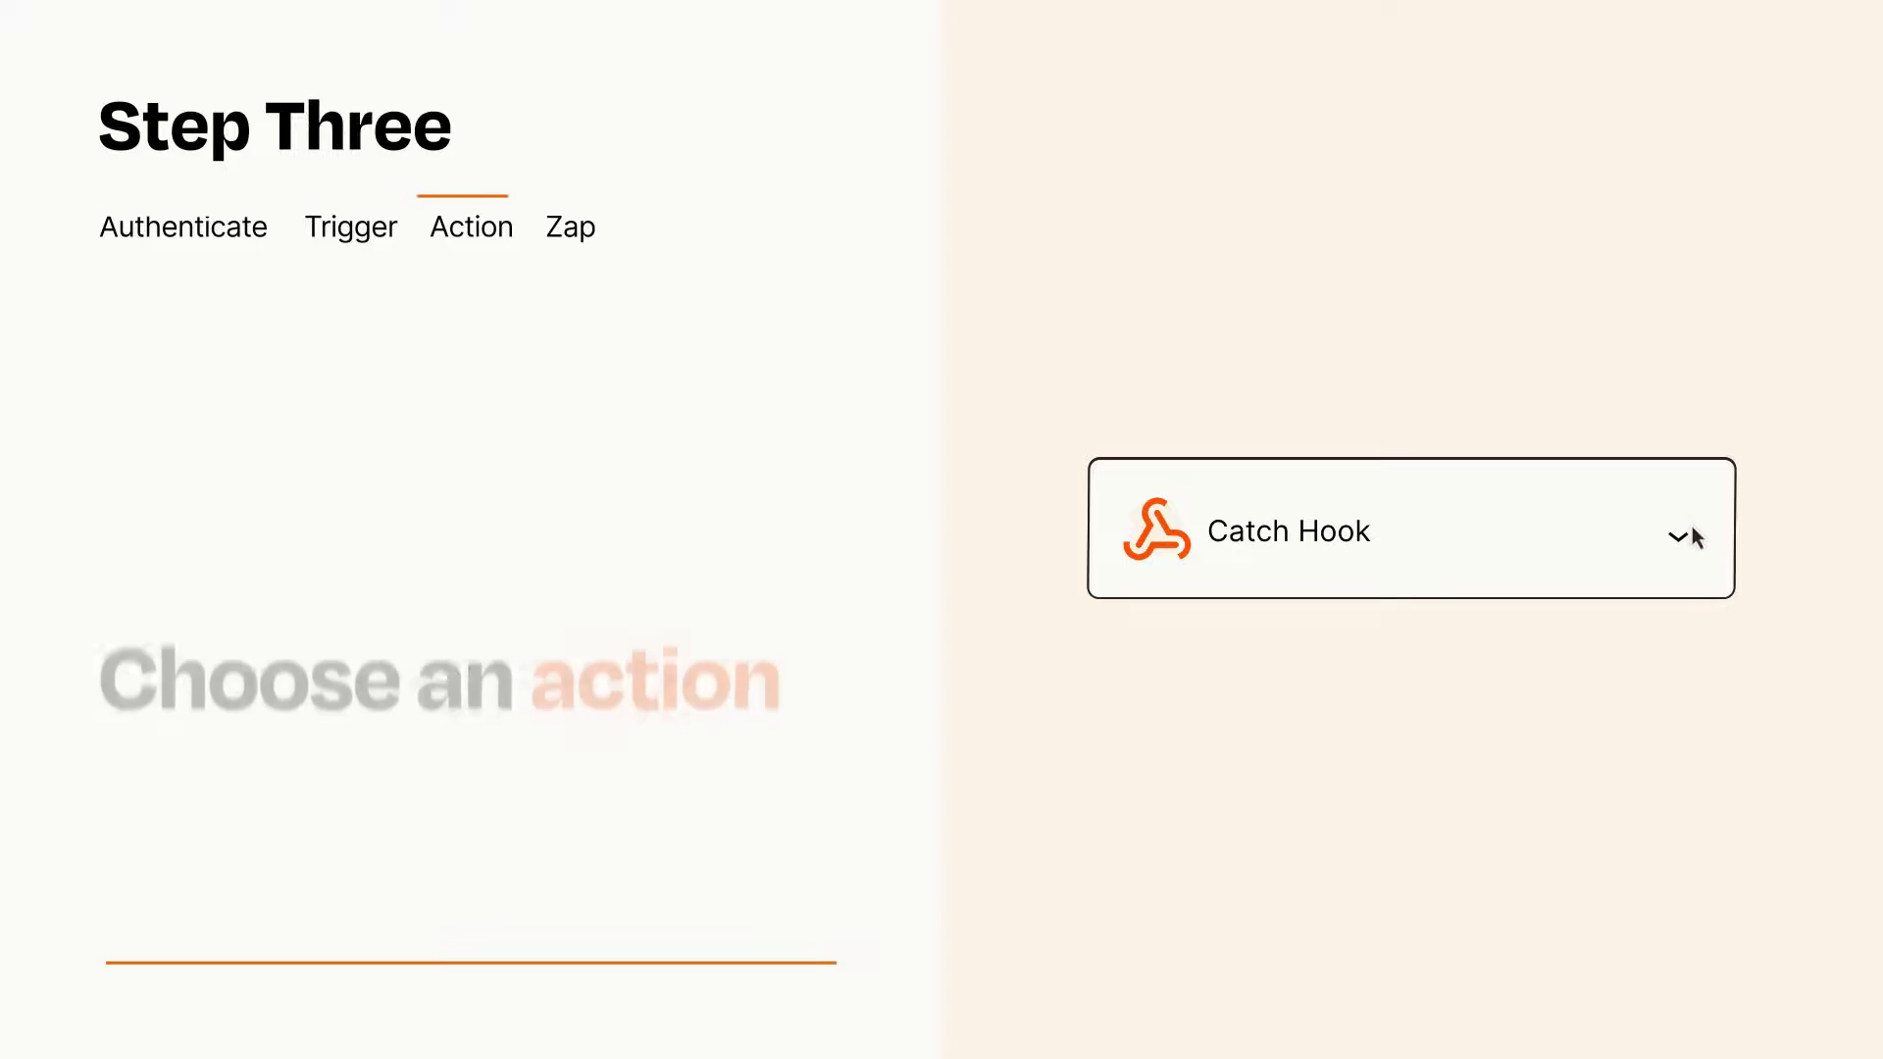
# Add Gmail Send Email as the action, with Item and Details mapped from Catch Hook
pyautogui.click(1410, 530)
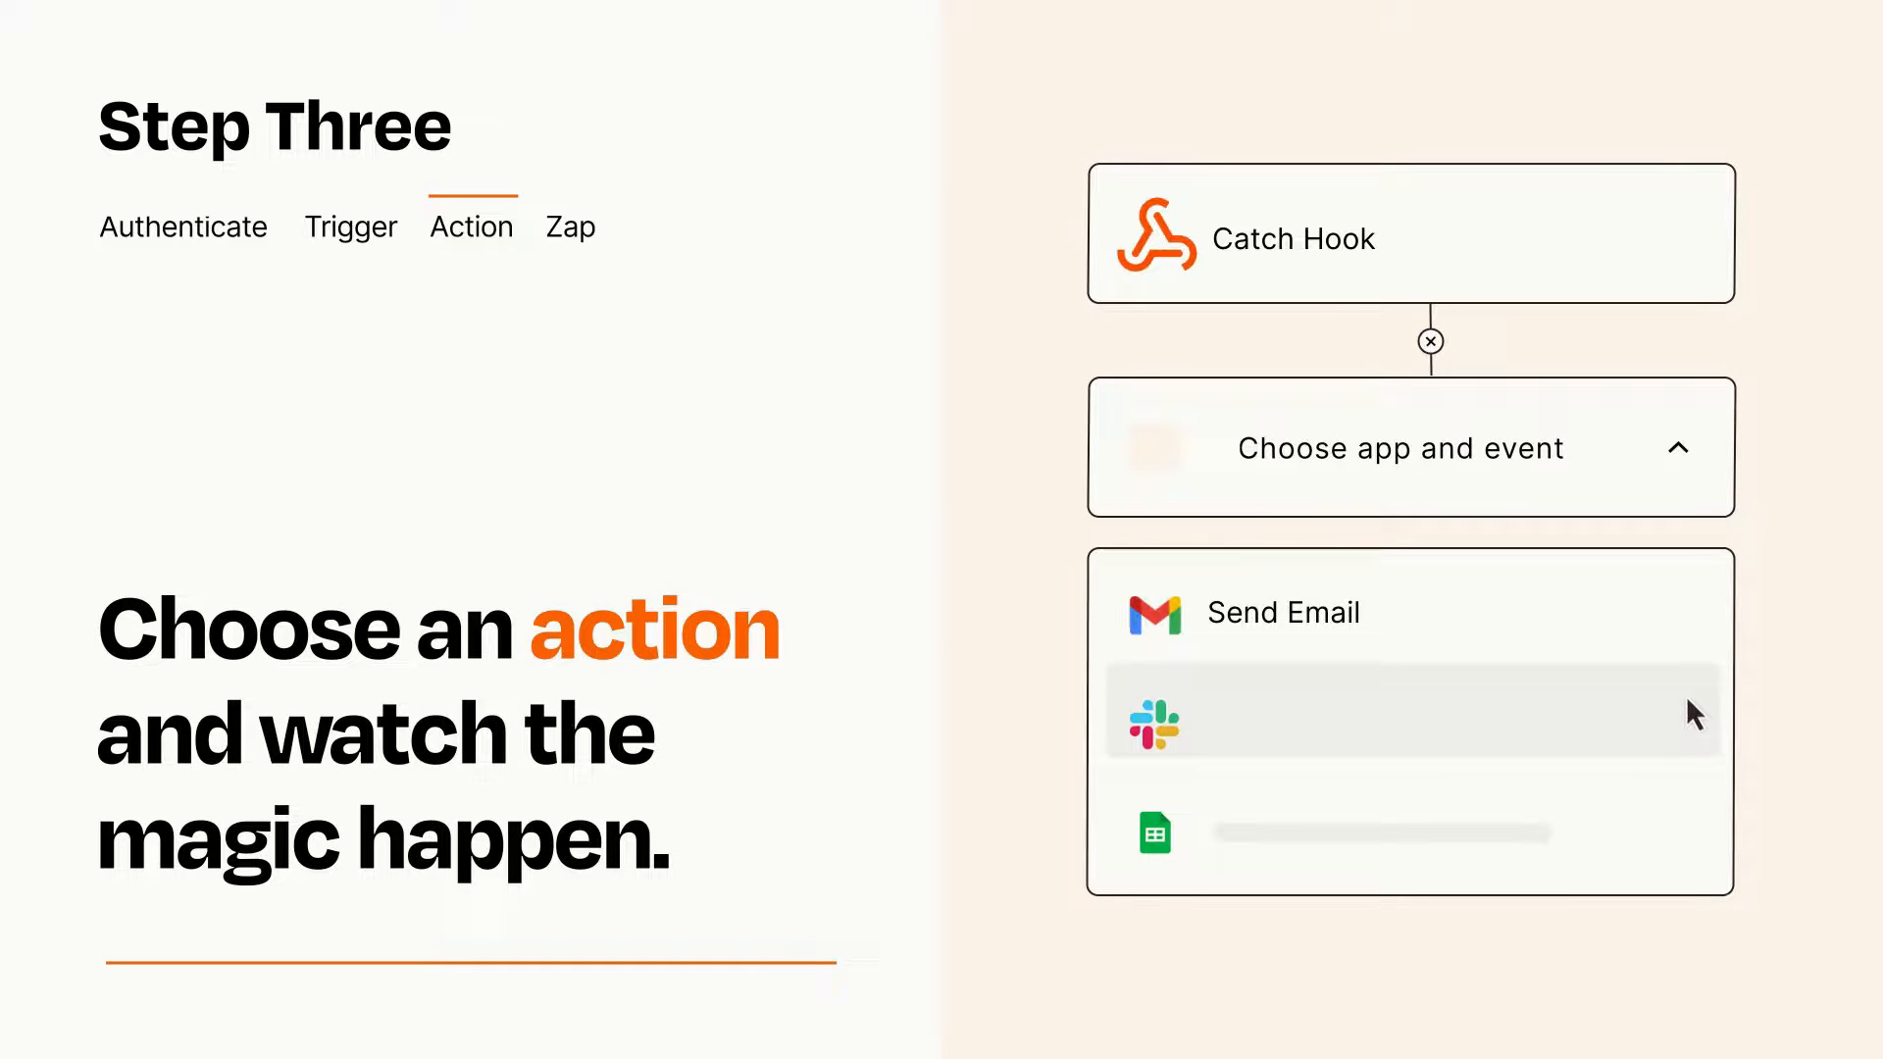
pyautogui.moveTo(1694, 841)
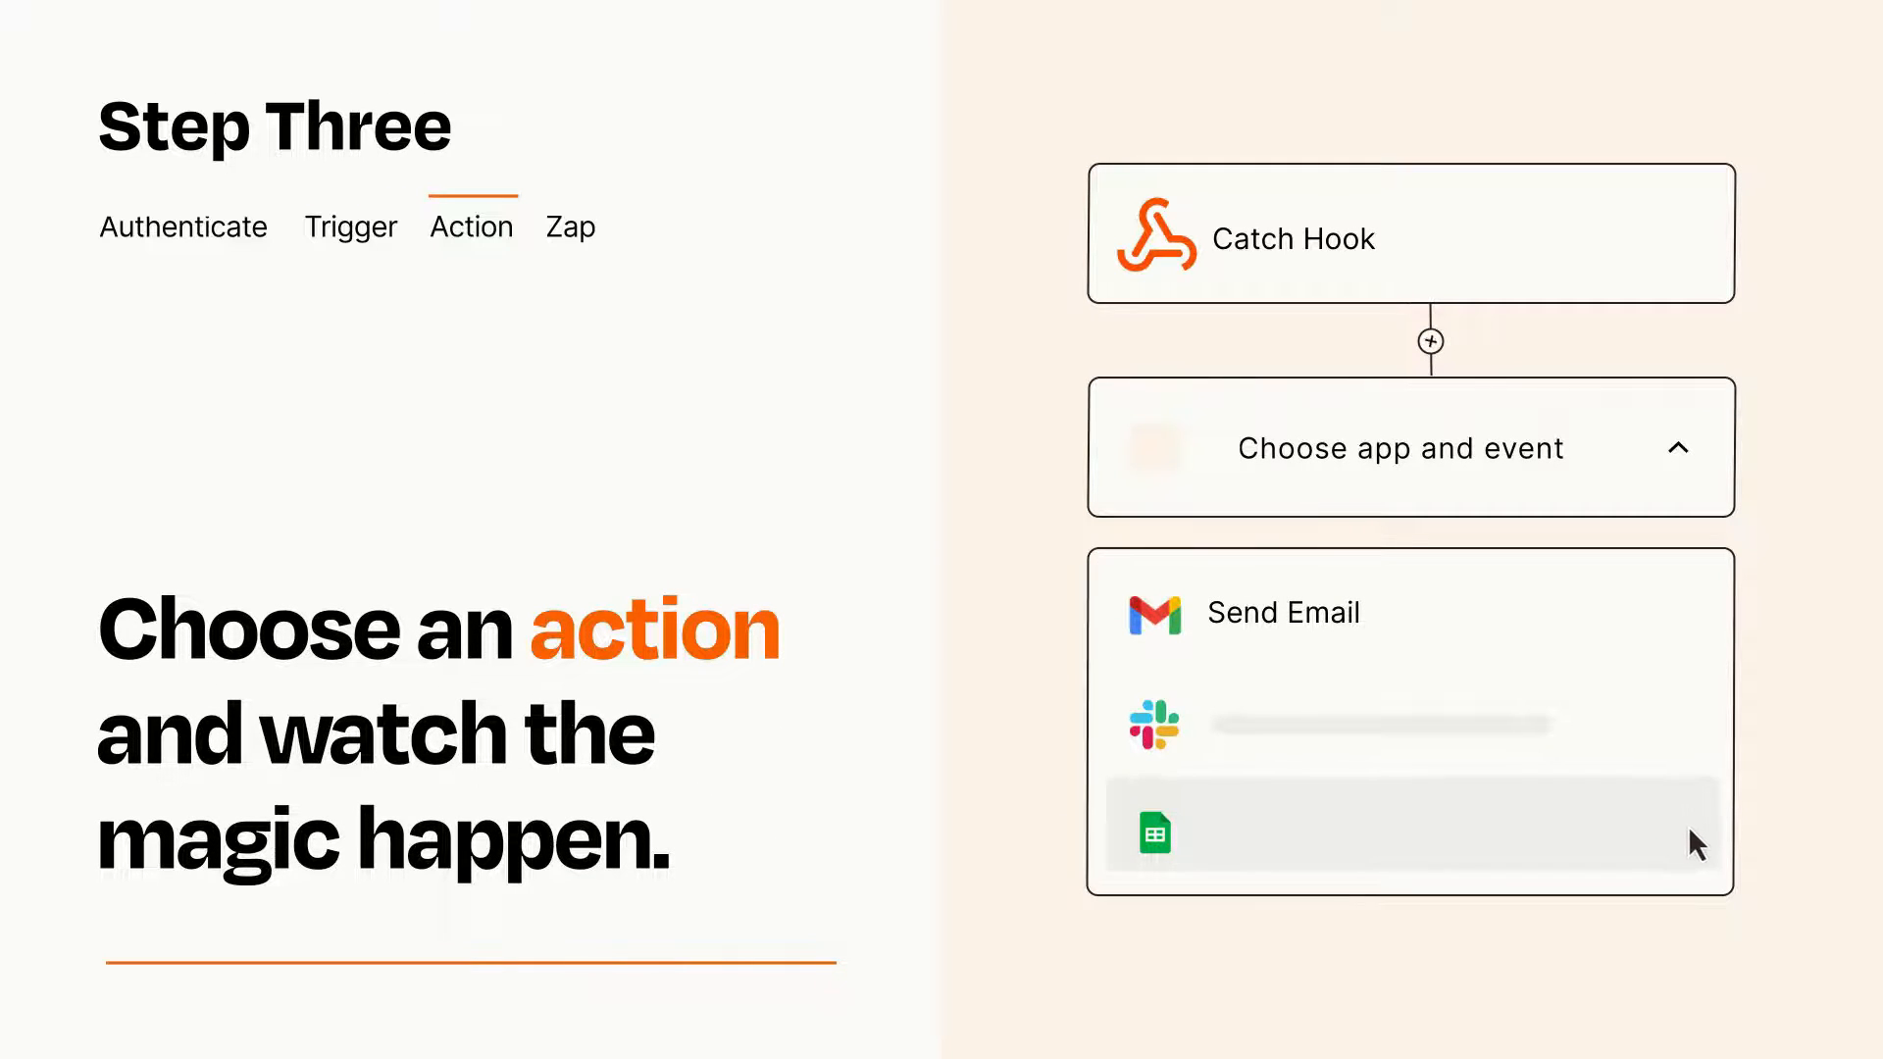
pyautogui.click(1282, 612)
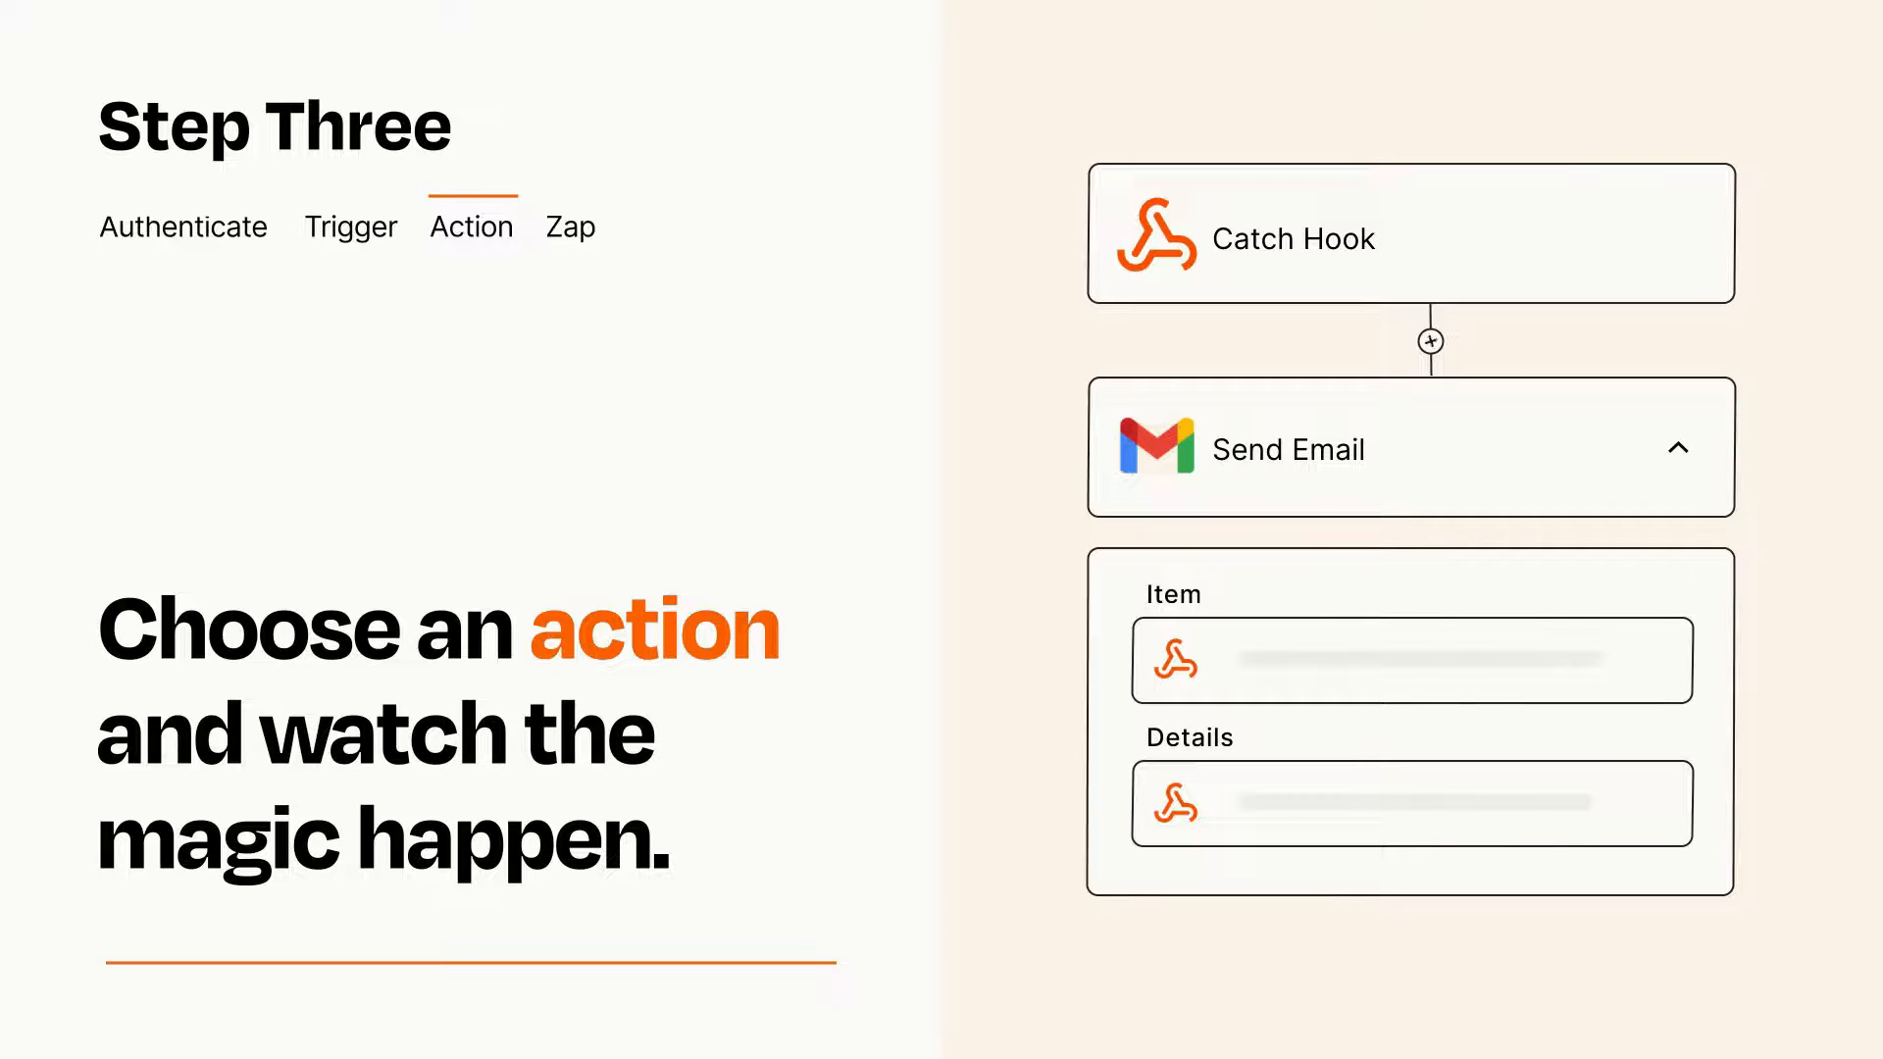
pyautogui.click(1680, 449)
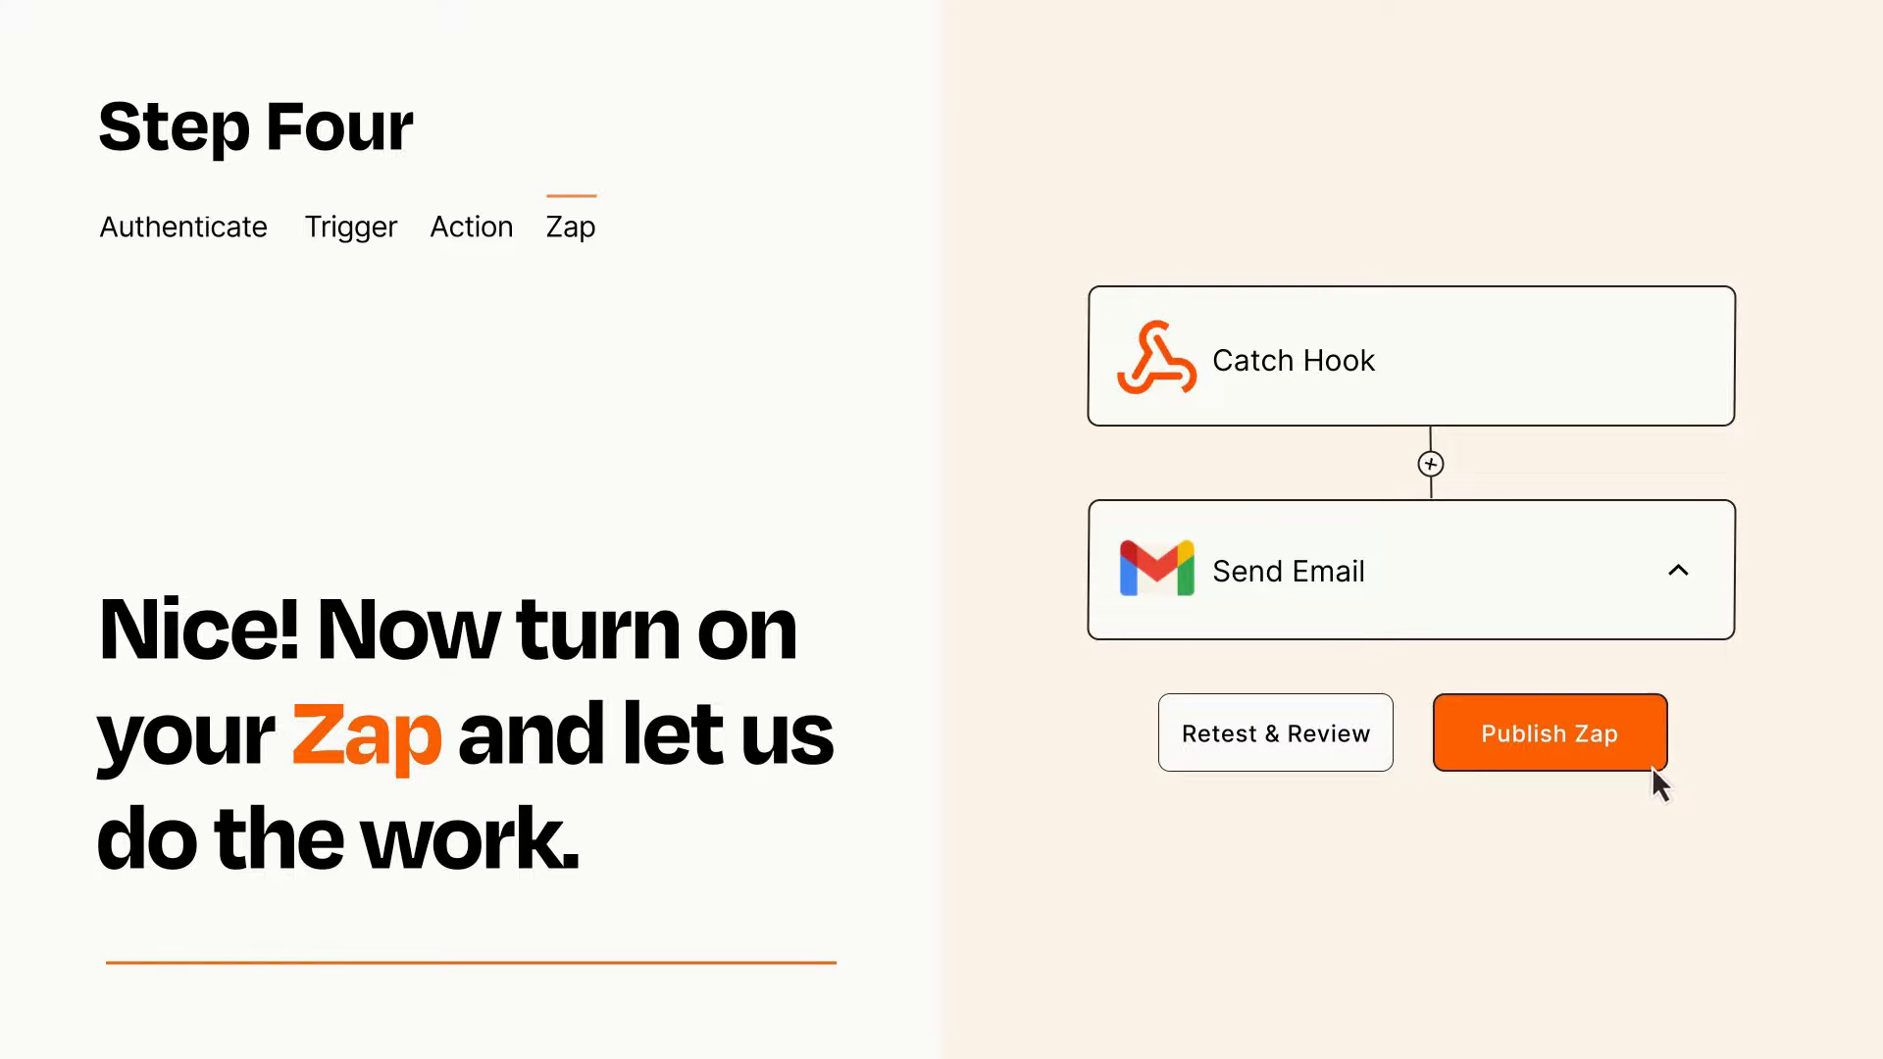
# Publish the Catch Hook to Send Email Zap
pyautogui.click(1549, 733)
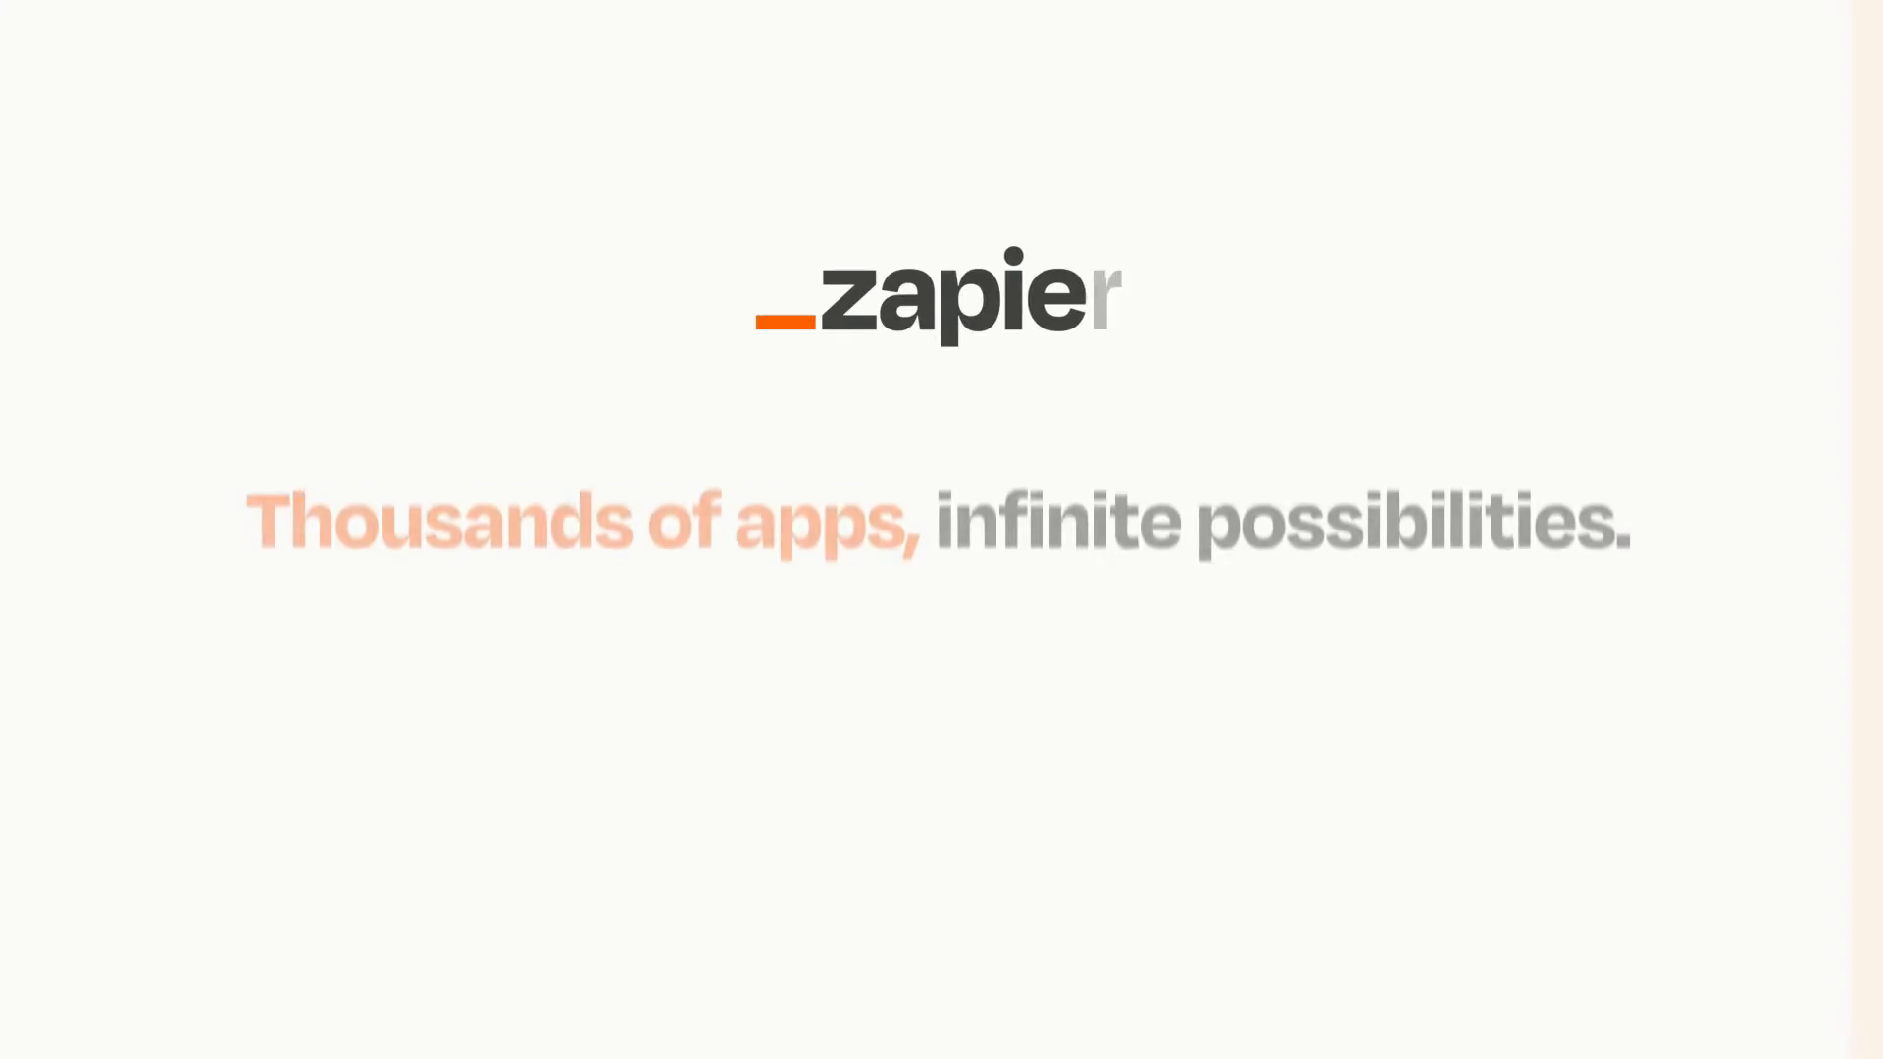